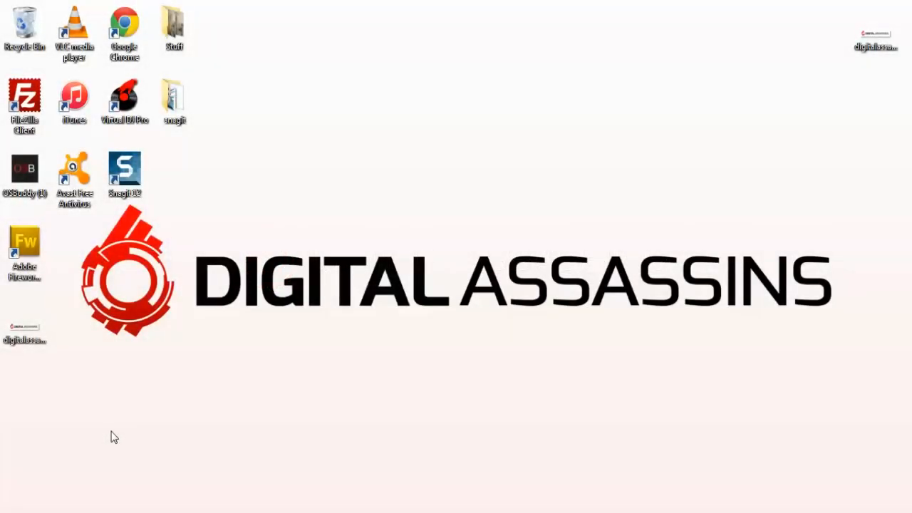
pyautogui.moveTo(94, 457)
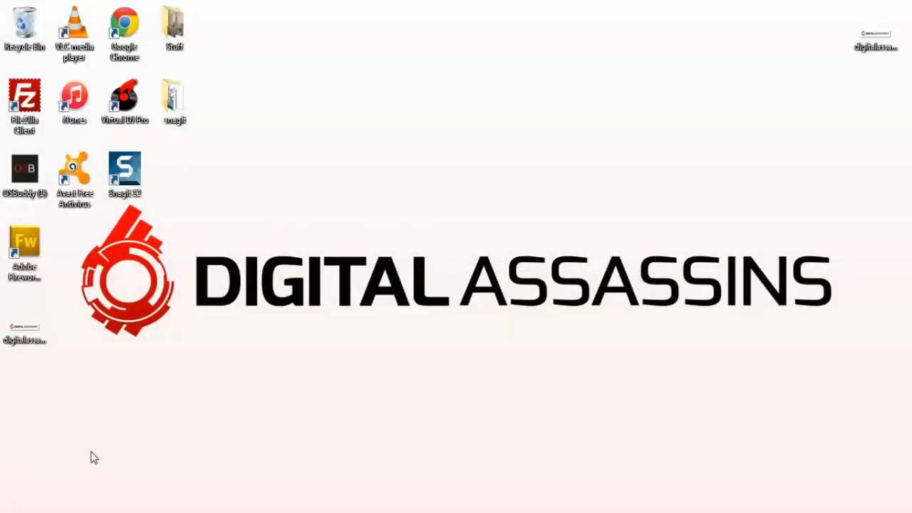
pyautogui.moveTo(97, 467)
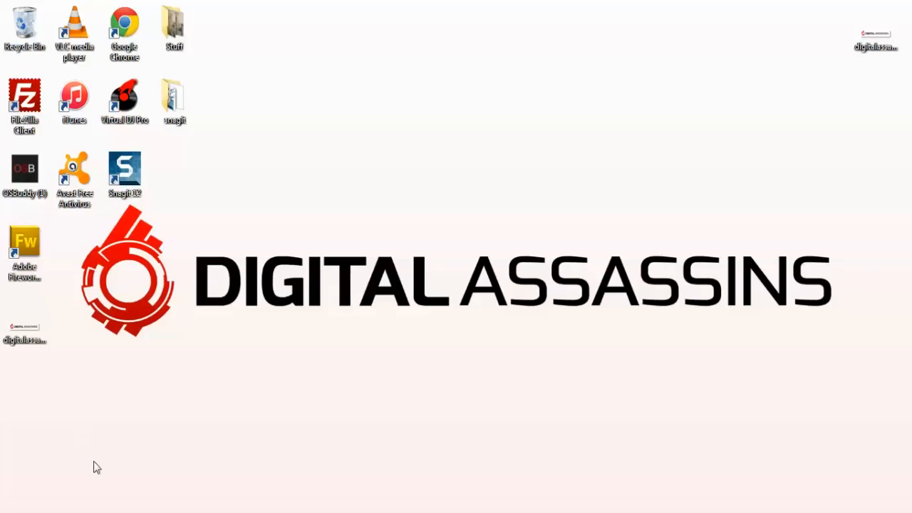
pyautogui.moveTo(97, 445)
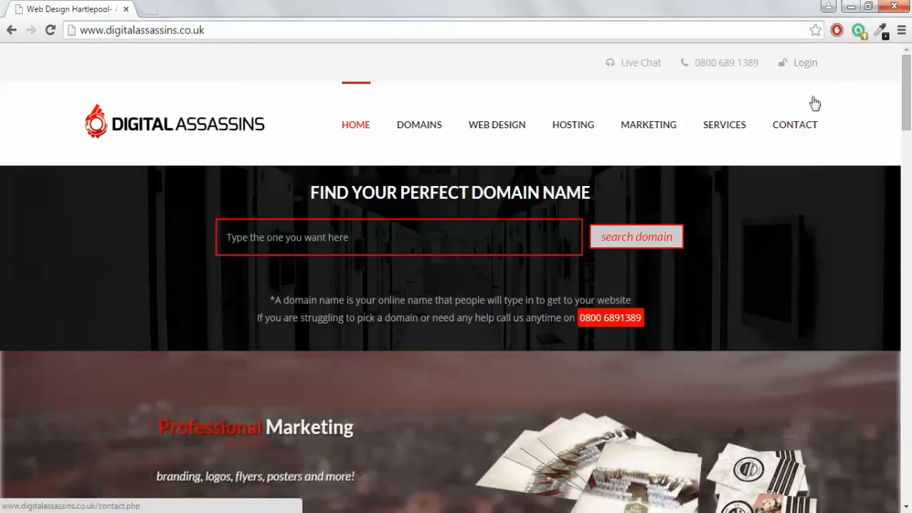
# Step: Log into the Digital Assassins client area with the saved email and Remember Me ticked
pyautogui.click(804, 63)
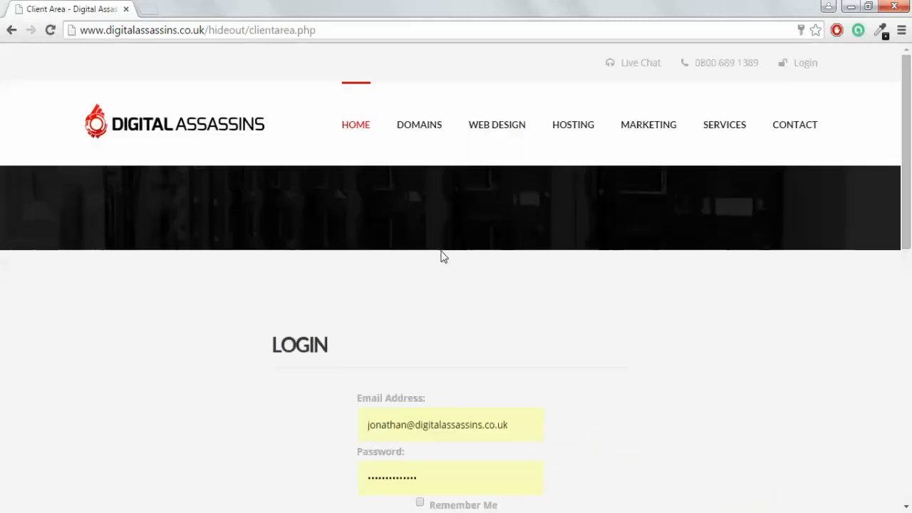
pyautogui.scroll(-3)
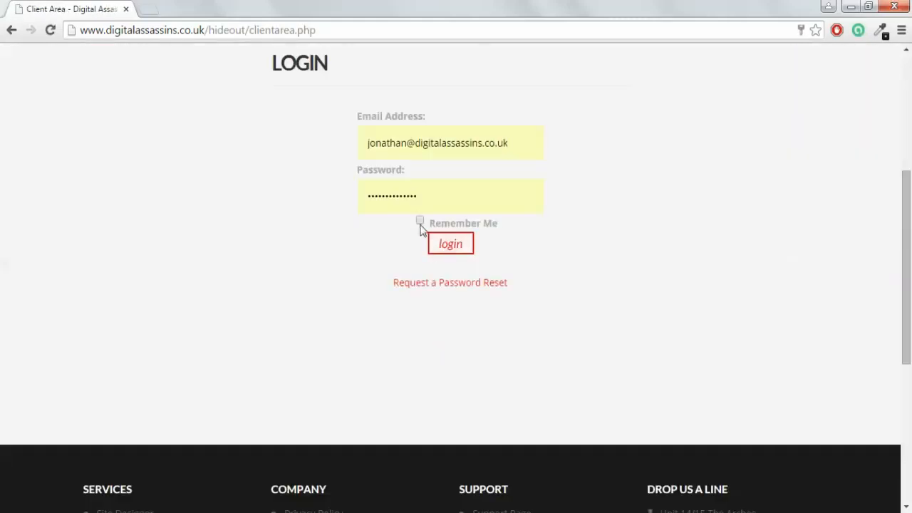
pyautogui.click(419, 220)
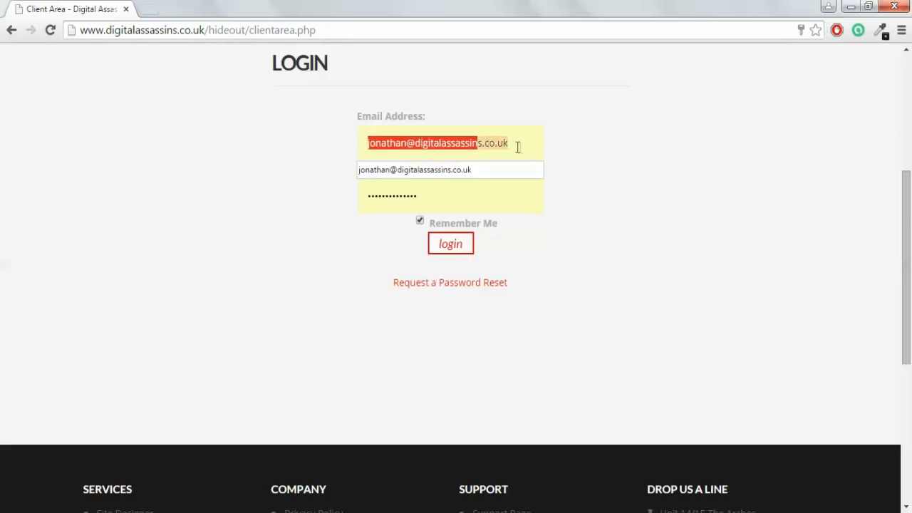
pyautogui.click(450, 242)
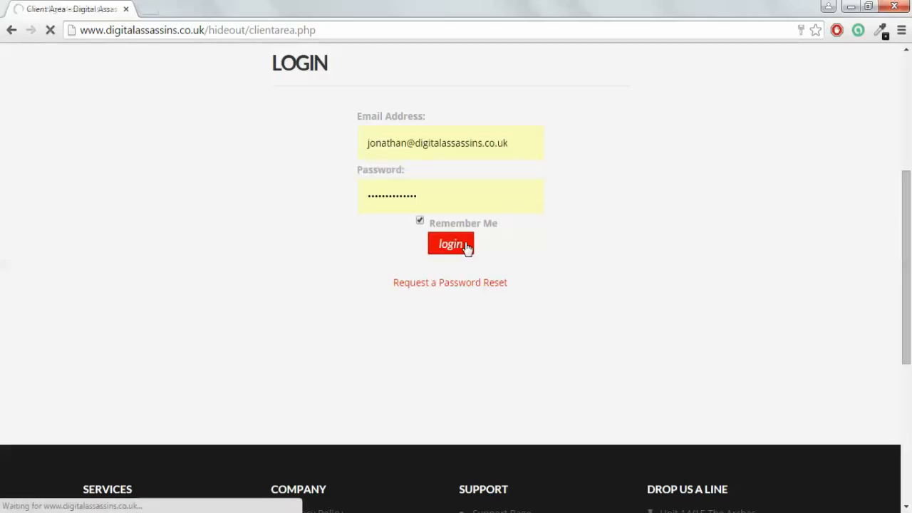
pyautogui.click(450, 244)
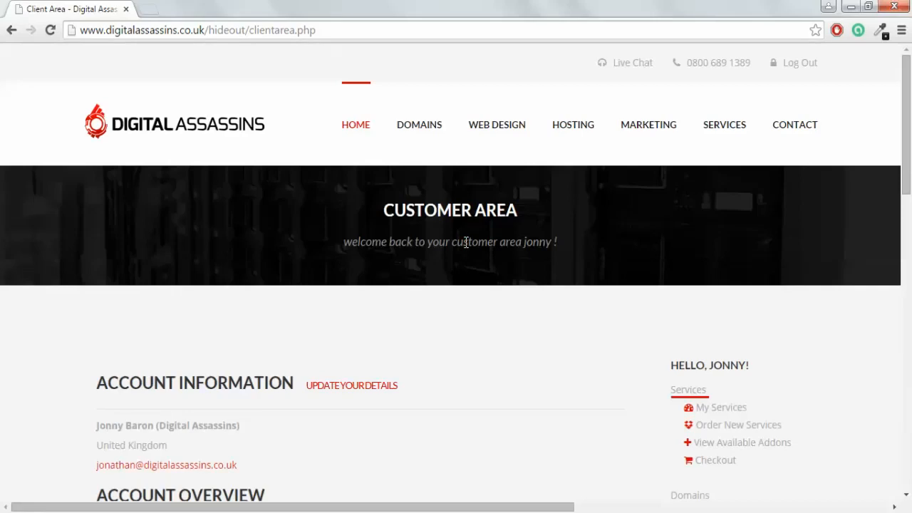
# Step: Go through My Services to the hosting package details and launch its cPanel control panel
pyautogui.scroll(-3)
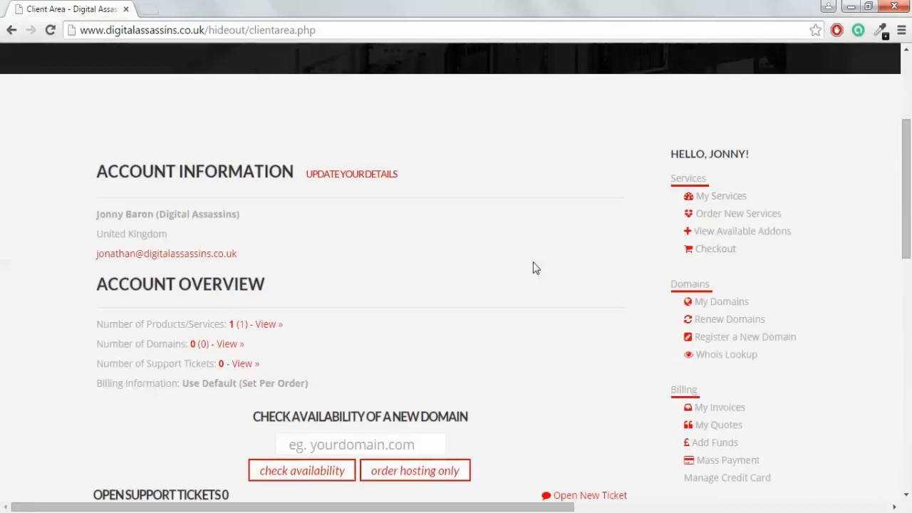
pyautogui.moveTo(723, 198)
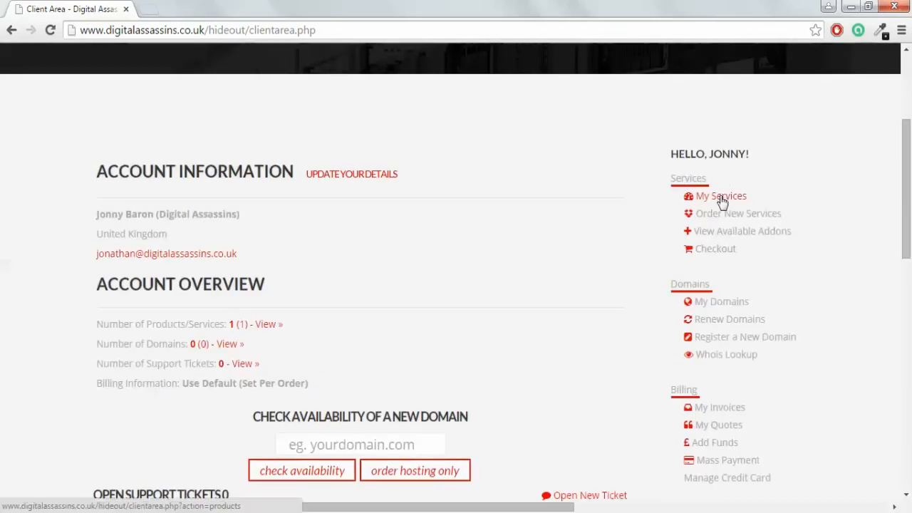
pyautogui.click(721, 196)
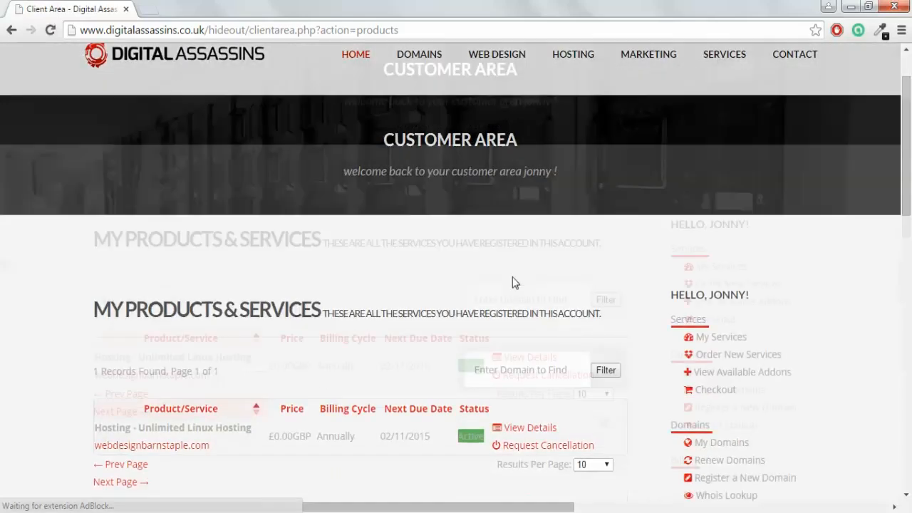
pyautogui.scroll(-3)
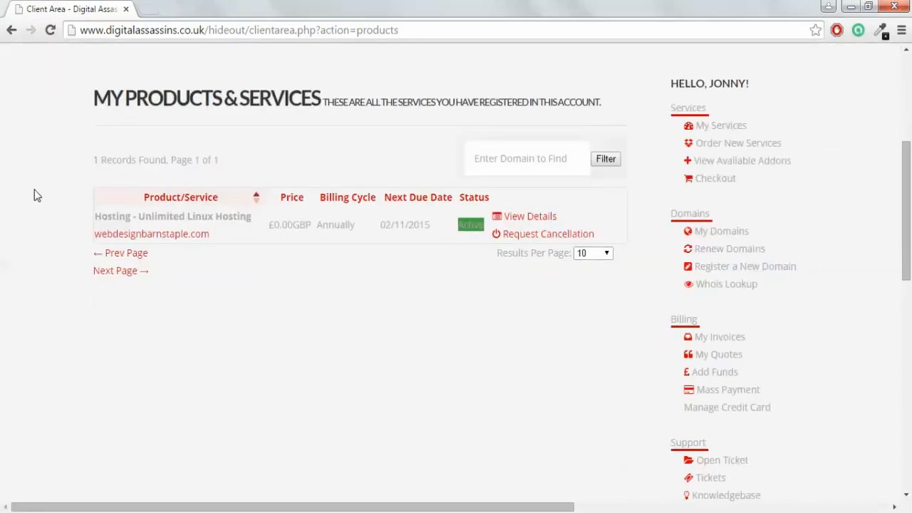
pyautogui.moveTo(122, 322)
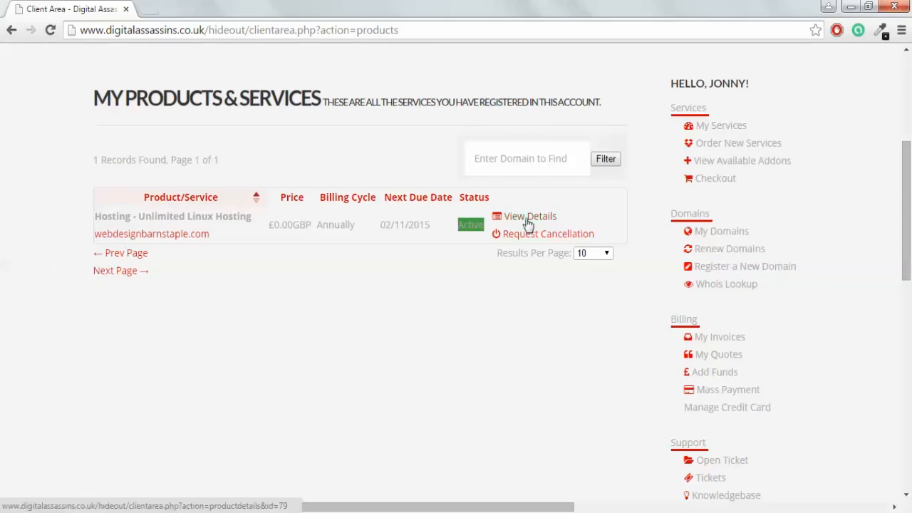
pyautogui.click(530, 217)
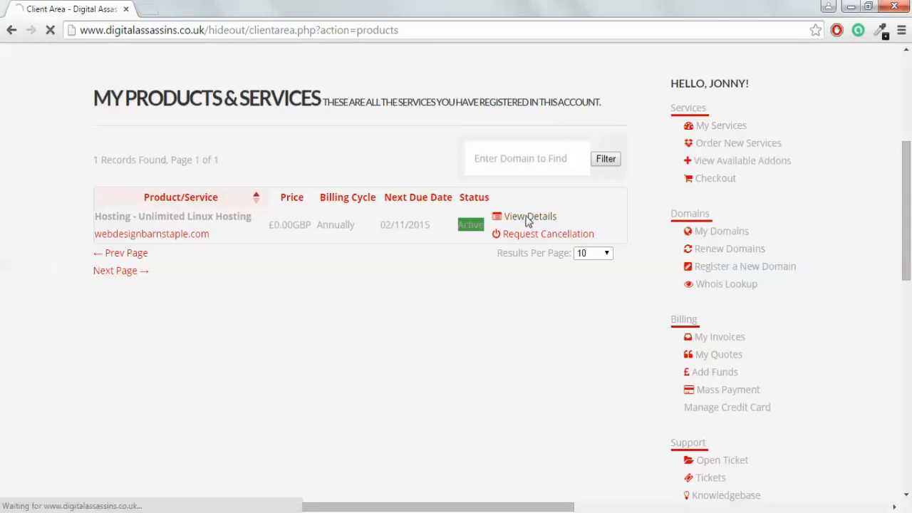
pyautogui.click(527, 216)
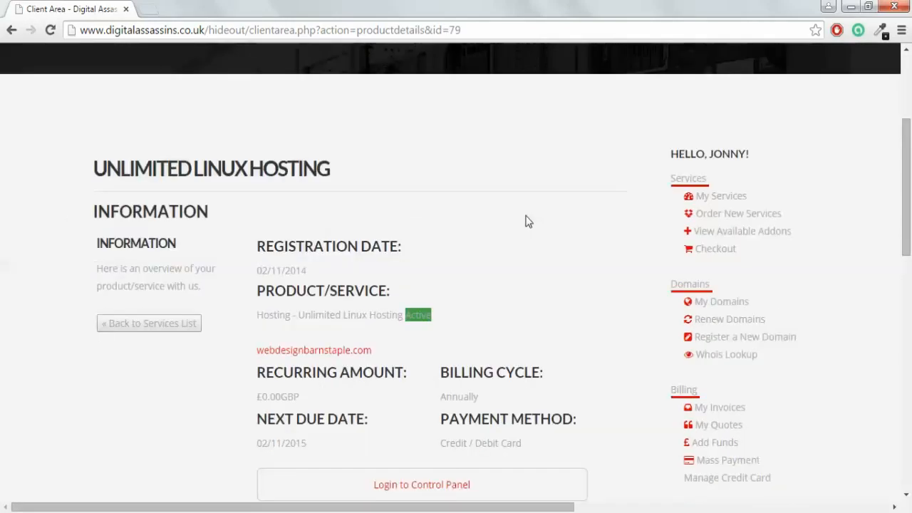
pyautogui.scroll(-3)
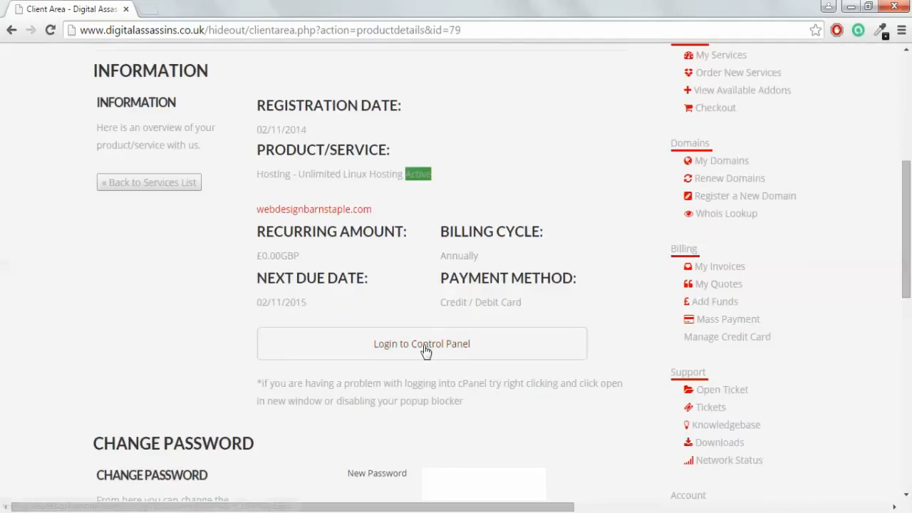
pyautogui.click(421, 343)
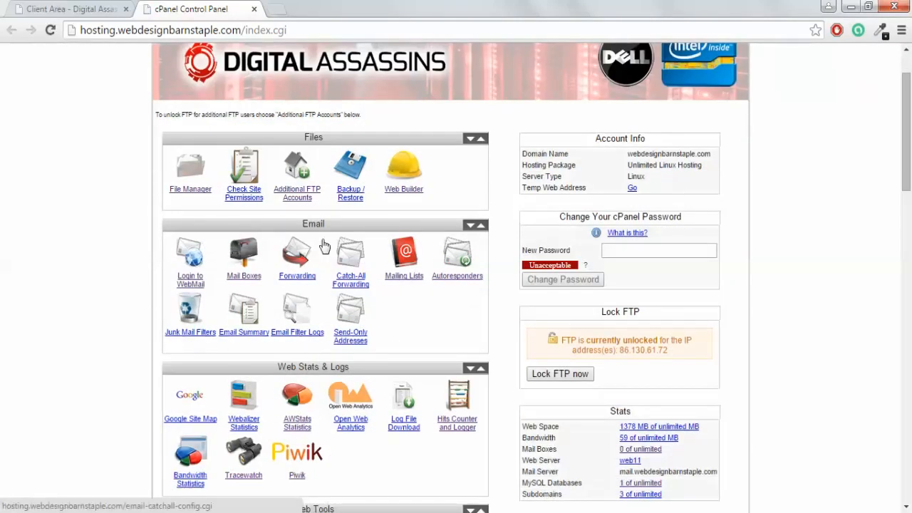
pyautogui.moveTo(245, 288)
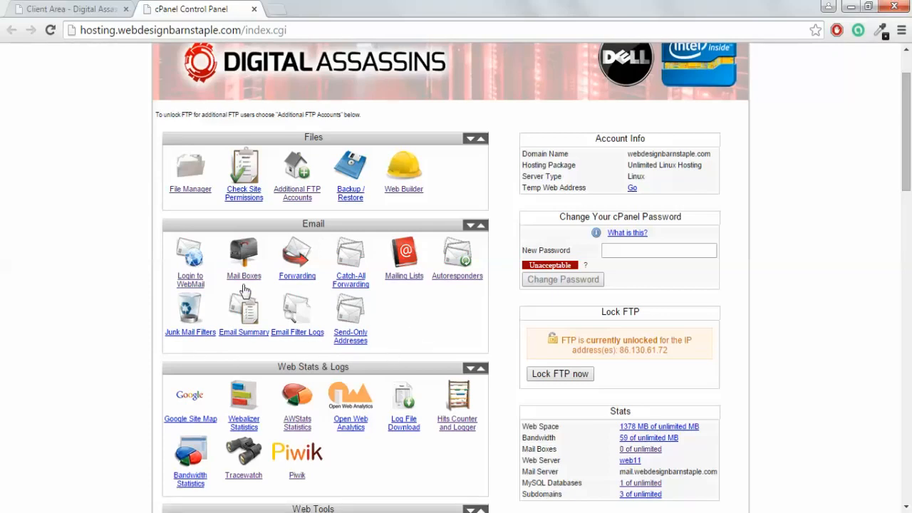
# Step: Go to the Mail Boxes page from the cPanel Email section
pyautogui.click(243, 254)
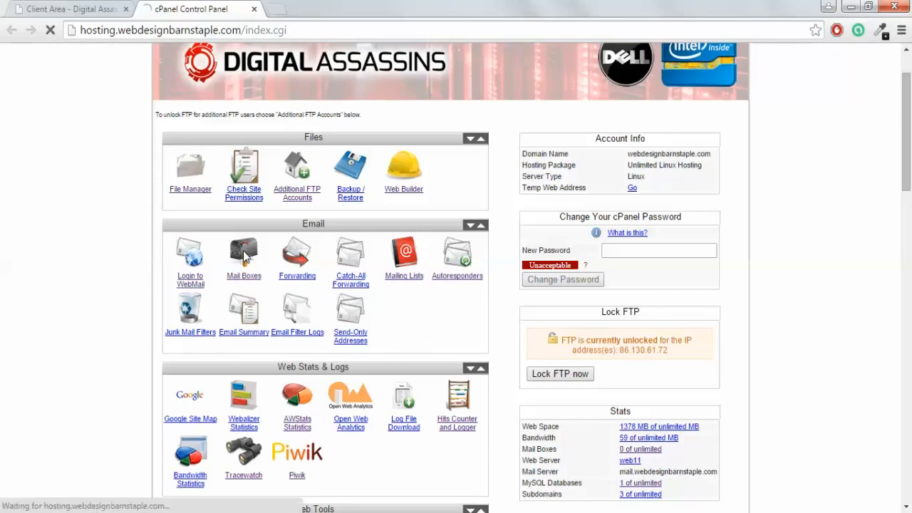
pyautogui.click(244, 253)
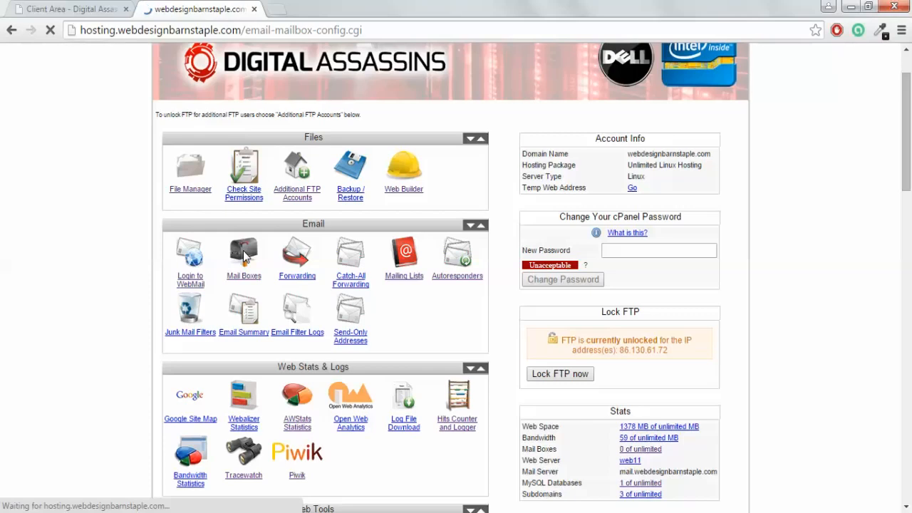
pyautogui.click(243, 258)
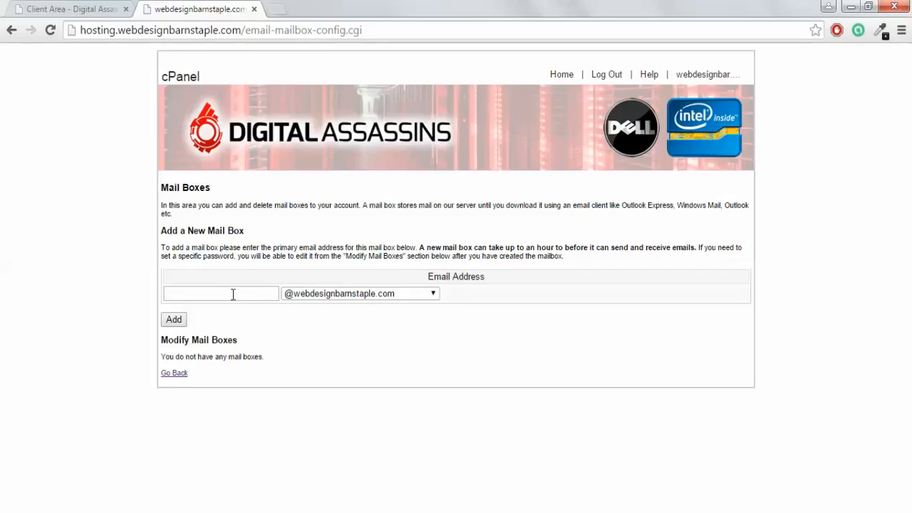
pyautogui.click(219, 294)
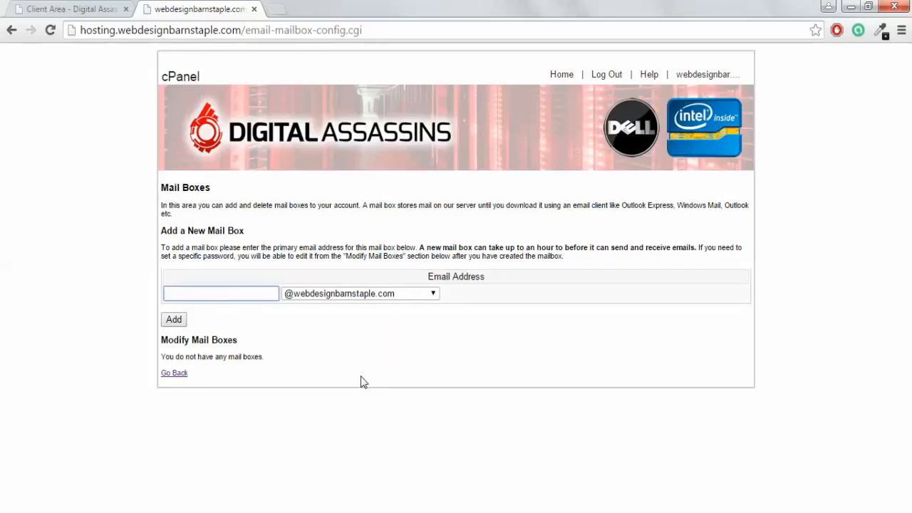
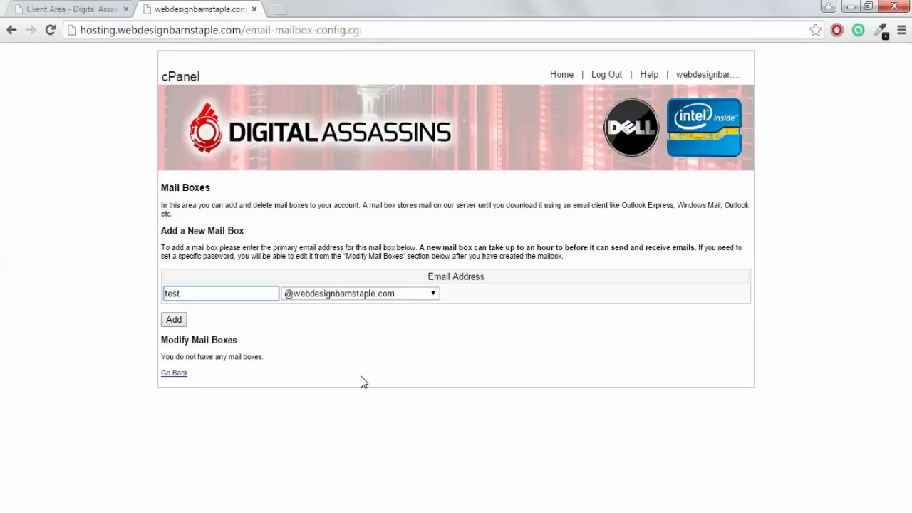
pyautogui.moveTo(307, 305)
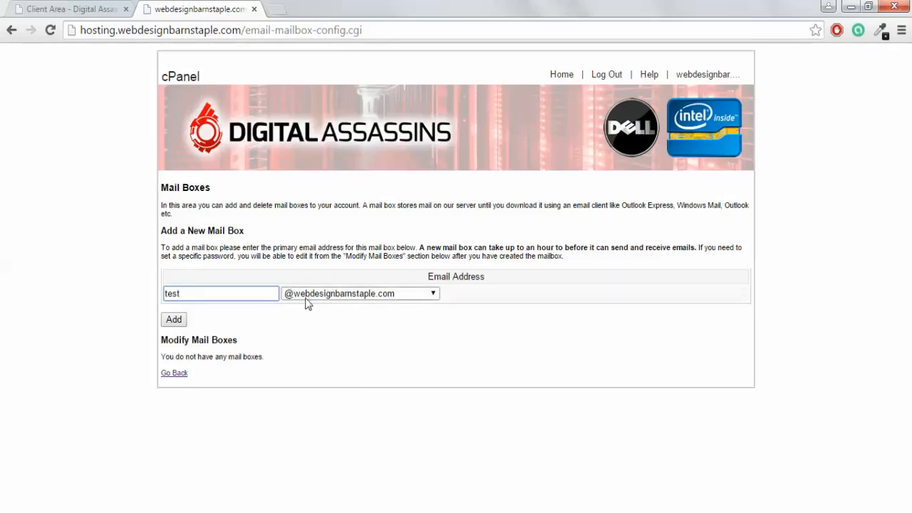
pyautogui.moveTo(495, 271)
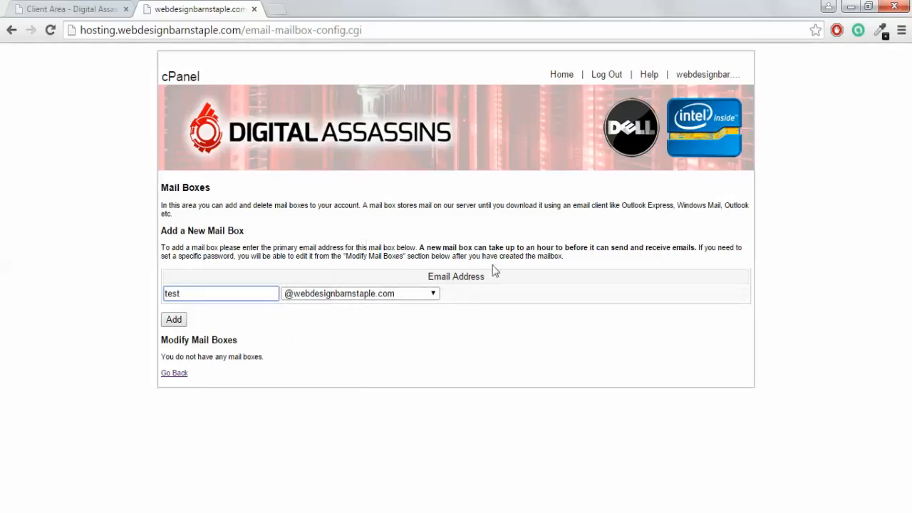
pyautogui.moveTo(213, 367)
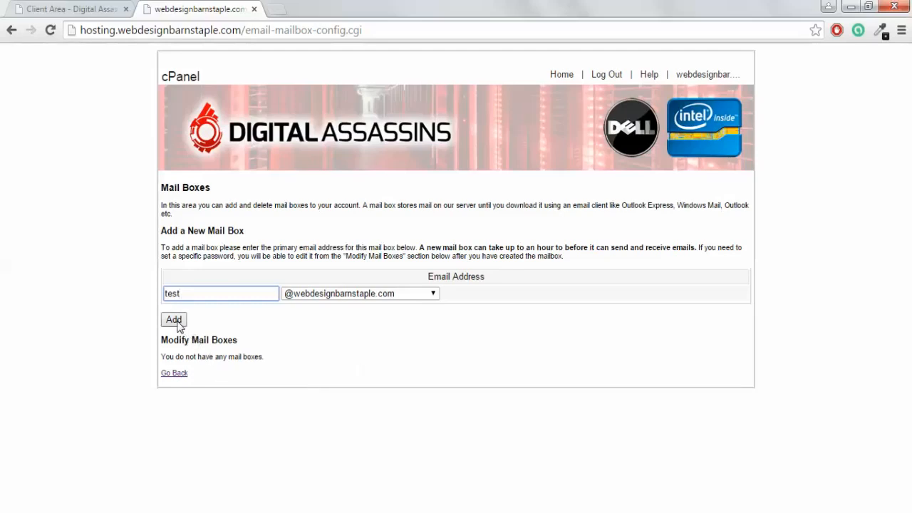
pyautogui.click(174, 319)
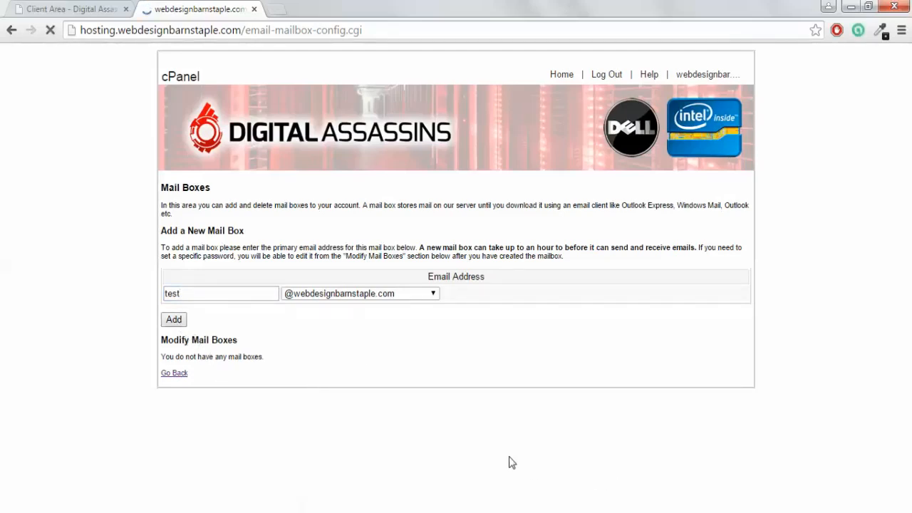
pyautogui.click(174, 319)
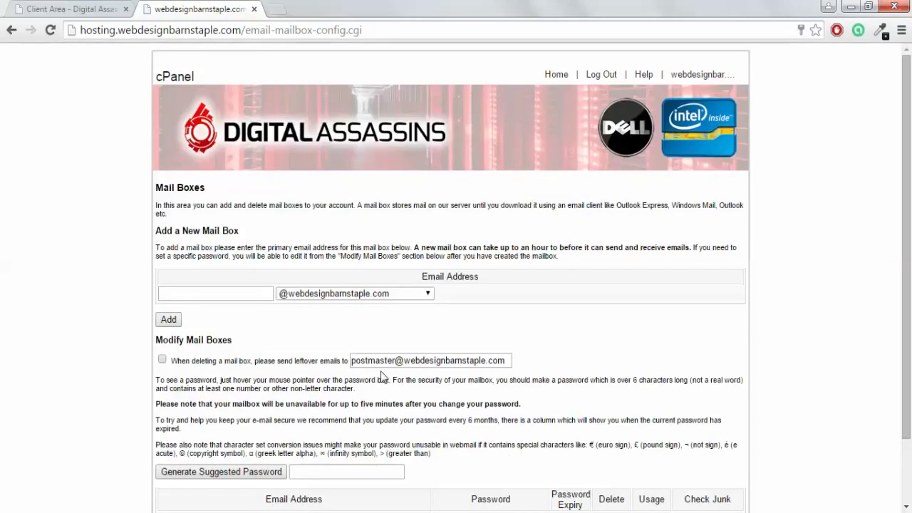
pyautogui.scroll(-3)
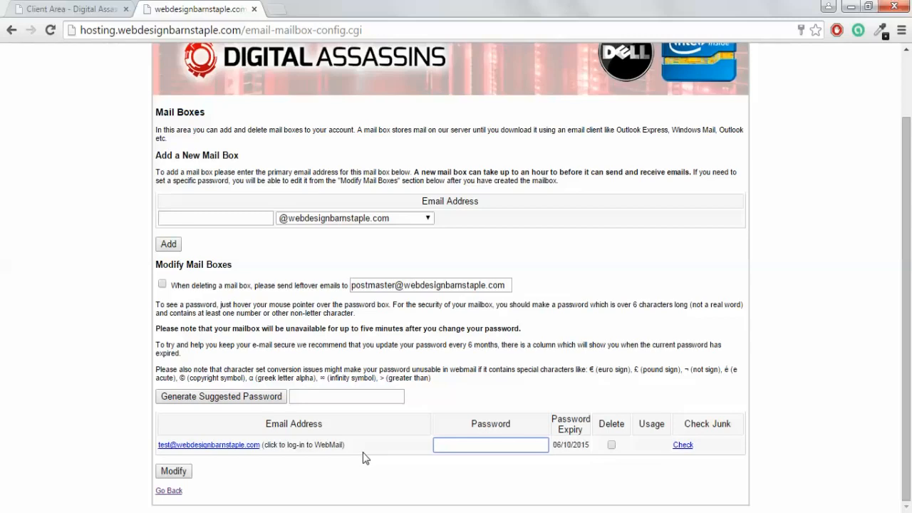
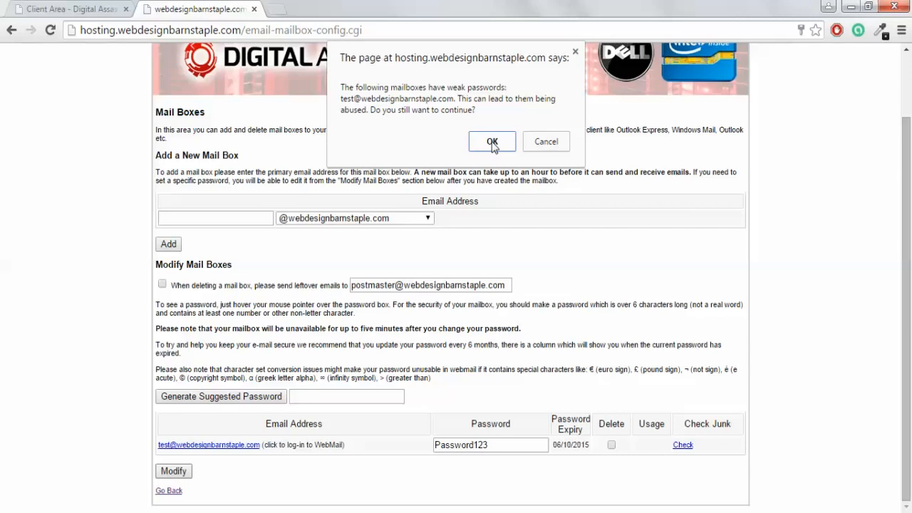
pyautogui.click(493, 141)
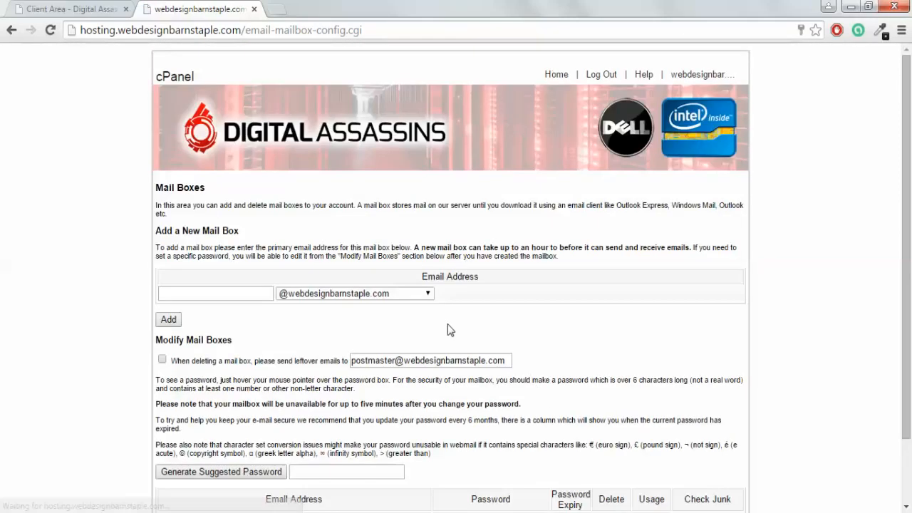
# Step: Check that the test mailbox lists its saved password masked
pyautogui.scroll(-3)
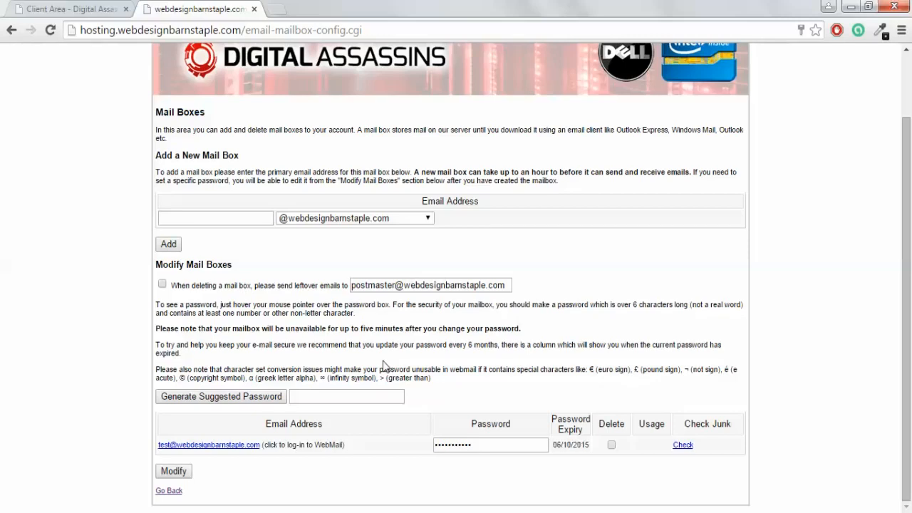
pyautogui.moveTo(553, 364)
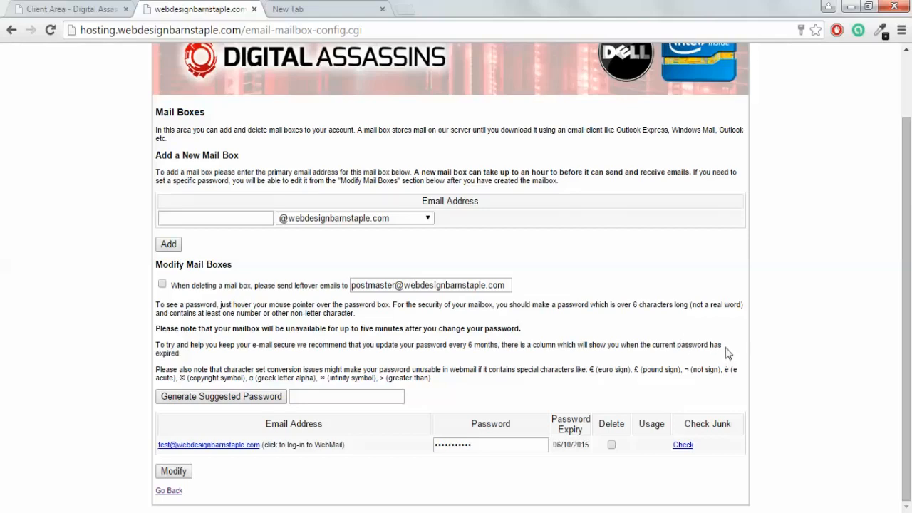
# Step: Load webmail.digitalassassins.co.uk in the new Chrome tab
pyautogui.click(299, 8)
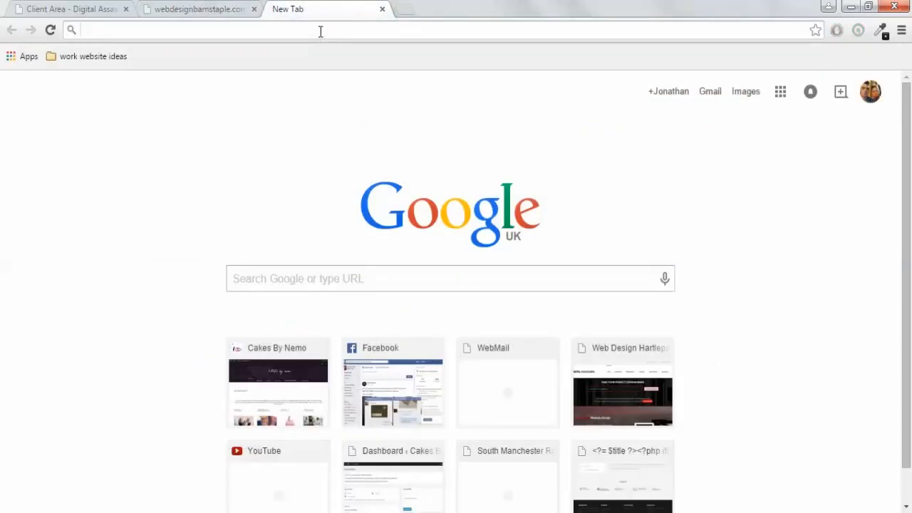
pyautogui.write('webmail.digitalassassins.co.uk')
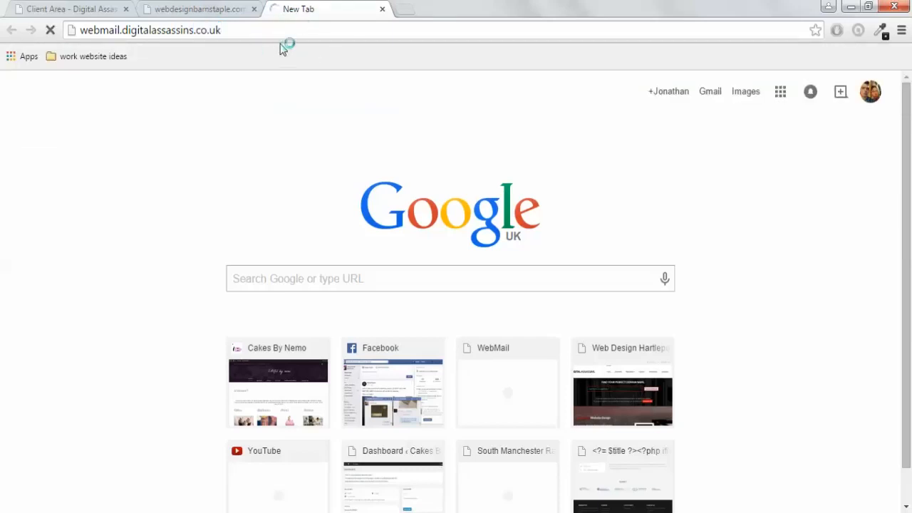
pyautogui.moveTo(333, 225)
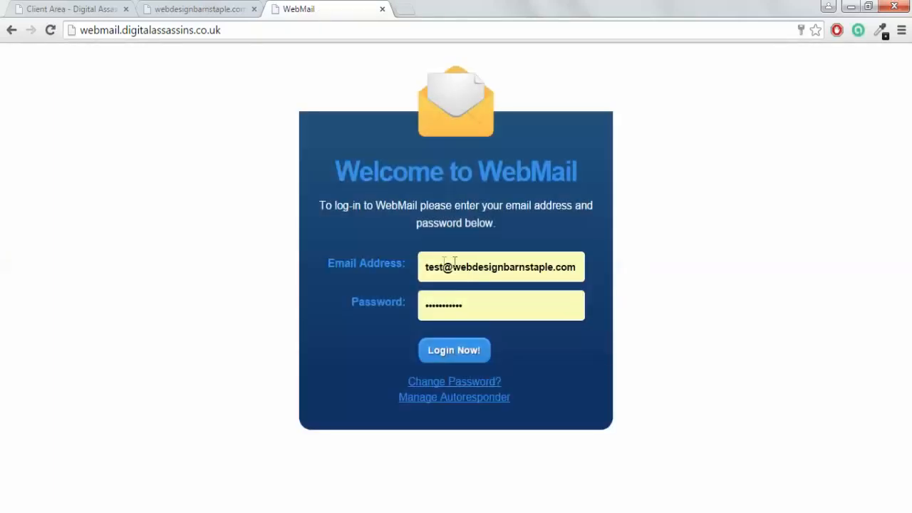
pyautogui.click(500, 266)
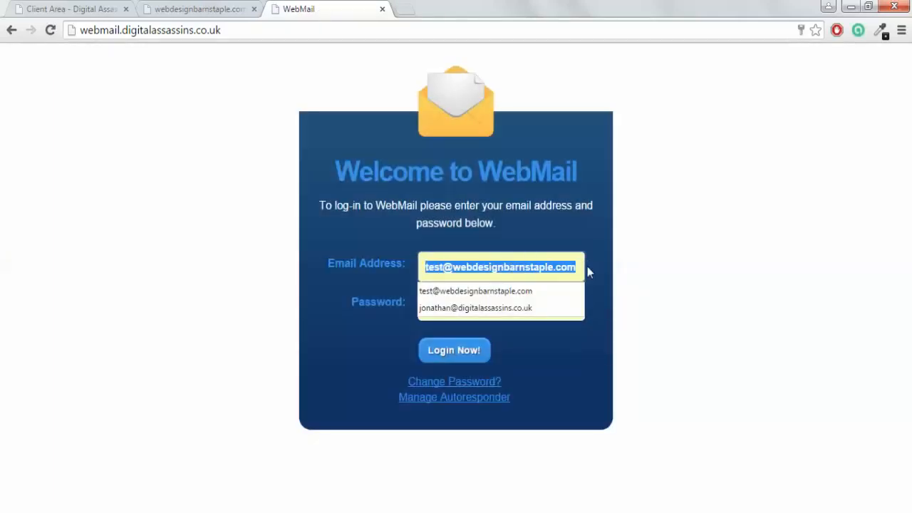
pyautogui.click(471, 267)
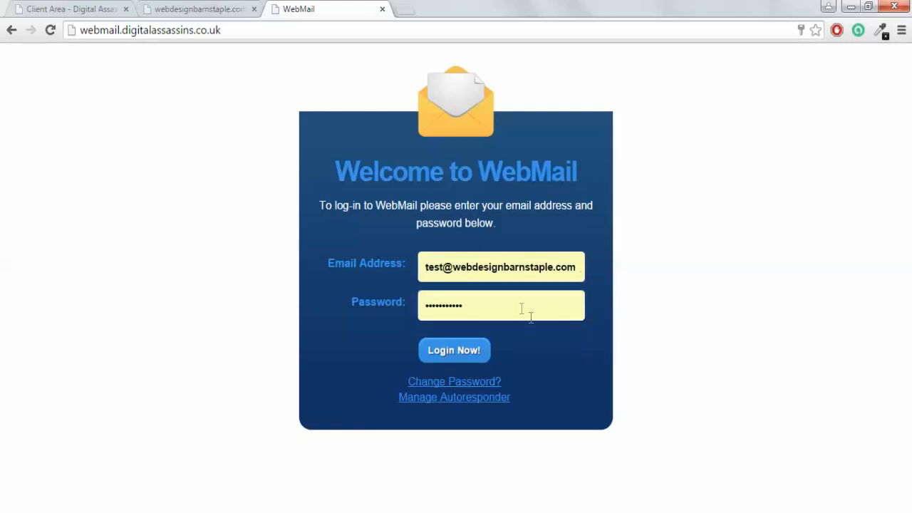
pyautogui.click(453, 350)
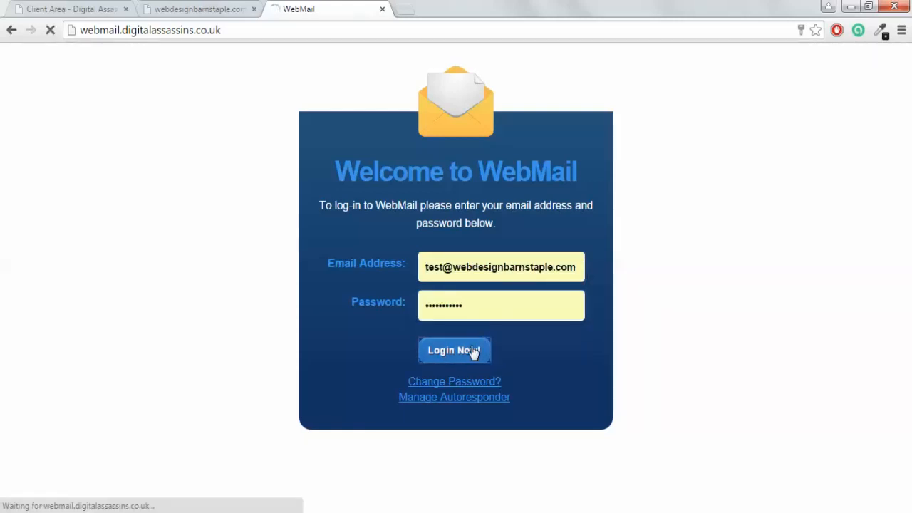
pyautogui.click(454, 351)
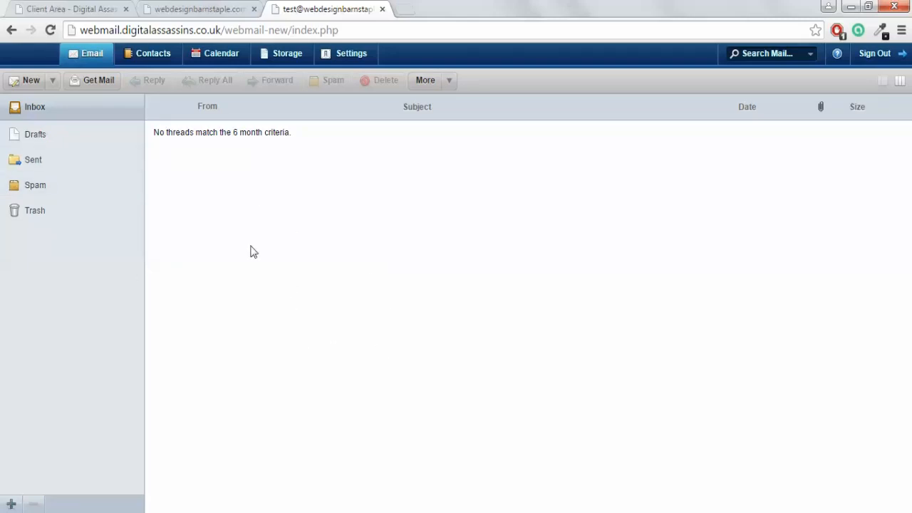
# Step: Start a new email and attach digitalassassinslogo.jpg from this computer
pyautogui.click(32, 80)
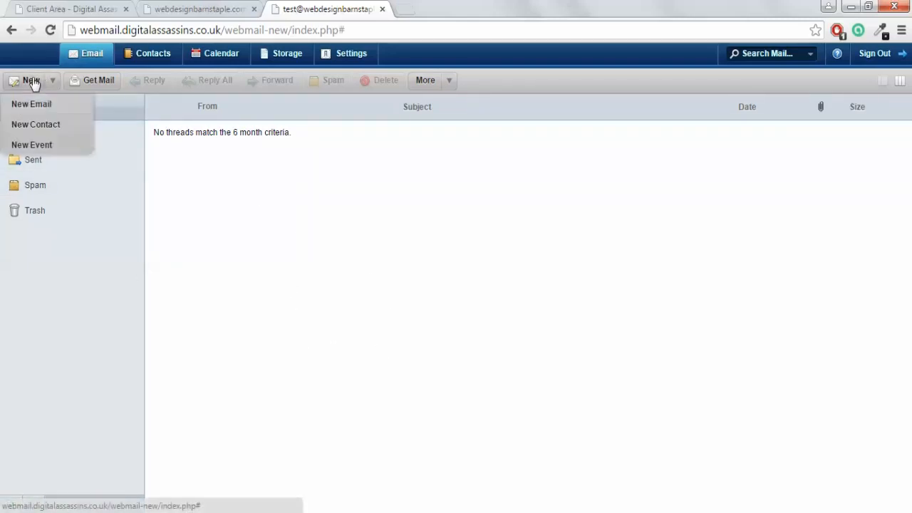
pyautogui.moveTo(31, 104)
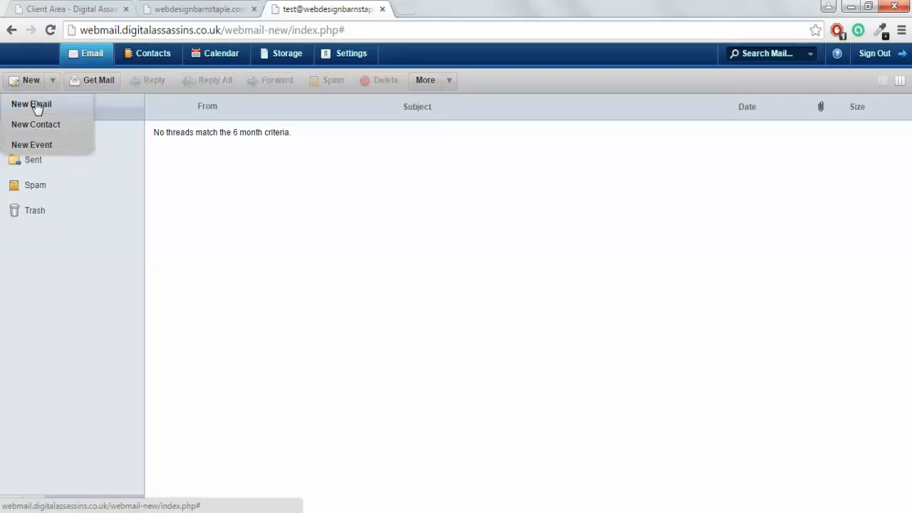
pyautogui.click(31, 104)
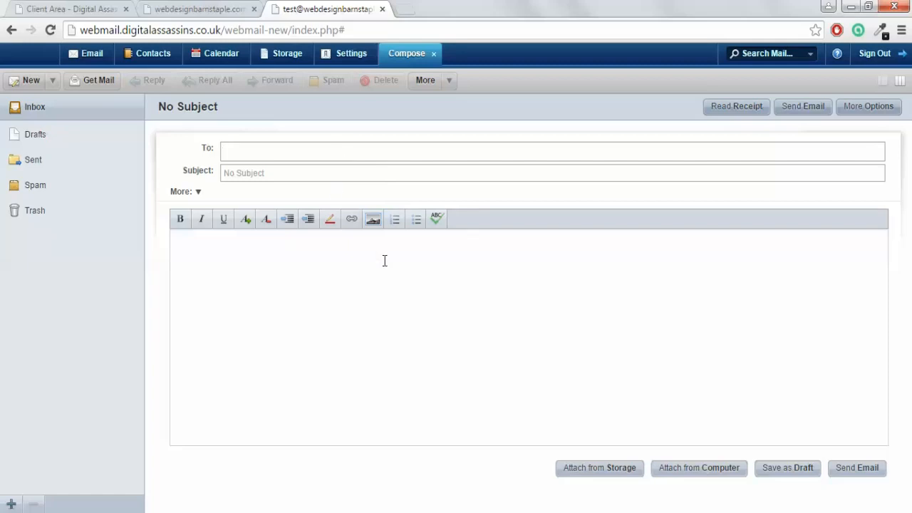
pyautogui.moveTo(691, 450)
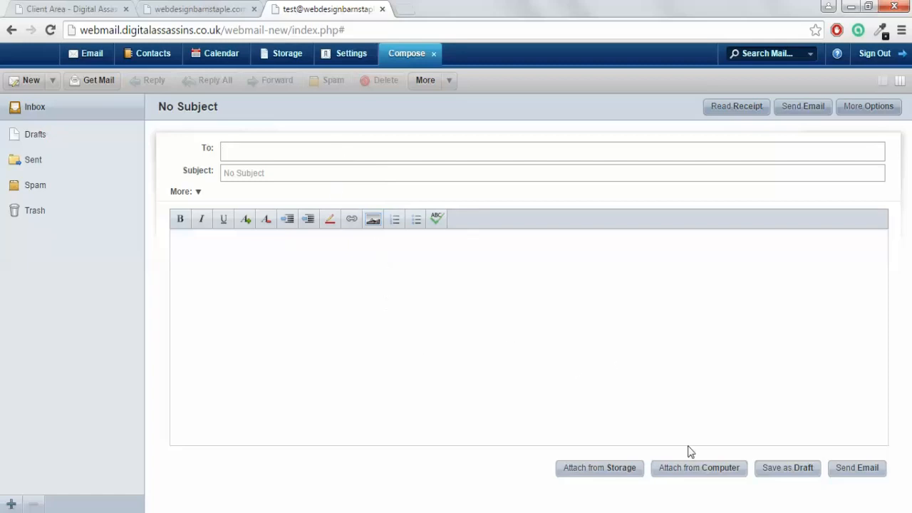
pyautogui.moveTo(692, 473)
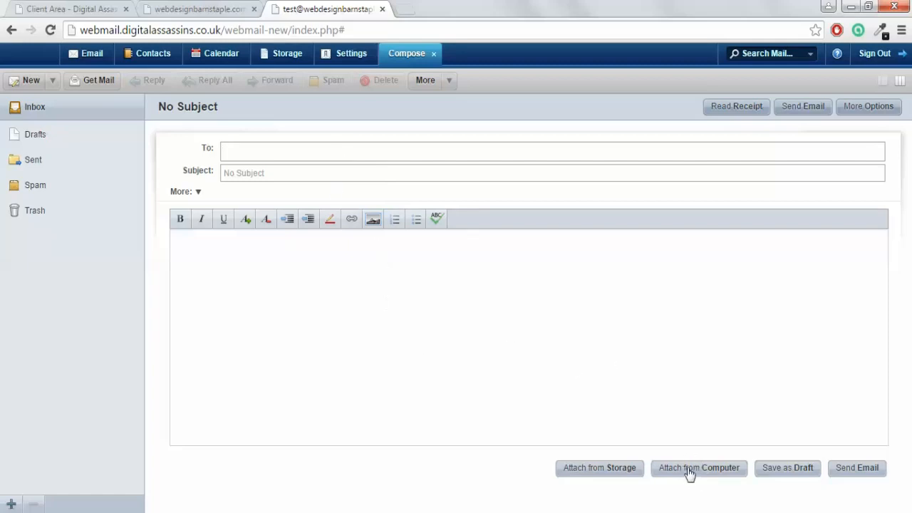
pyautogui.click(698, 467)
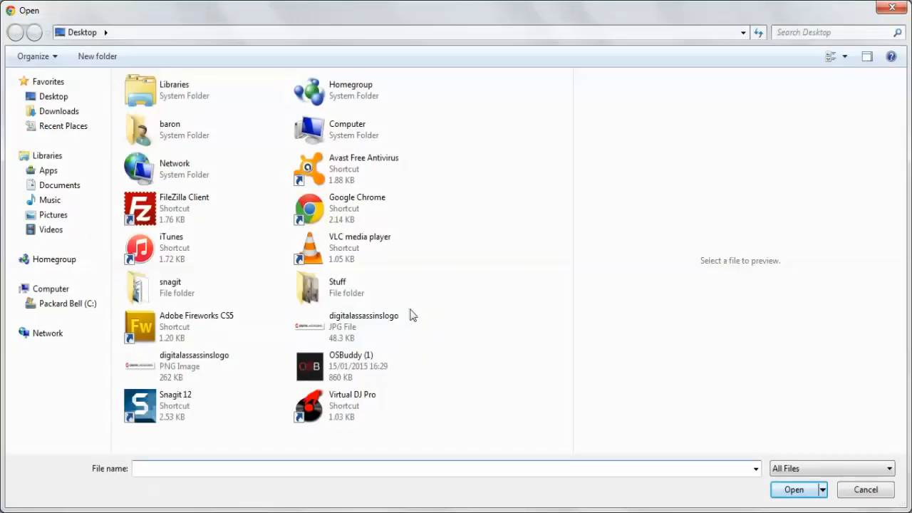
pyautogui.click(364, 327)
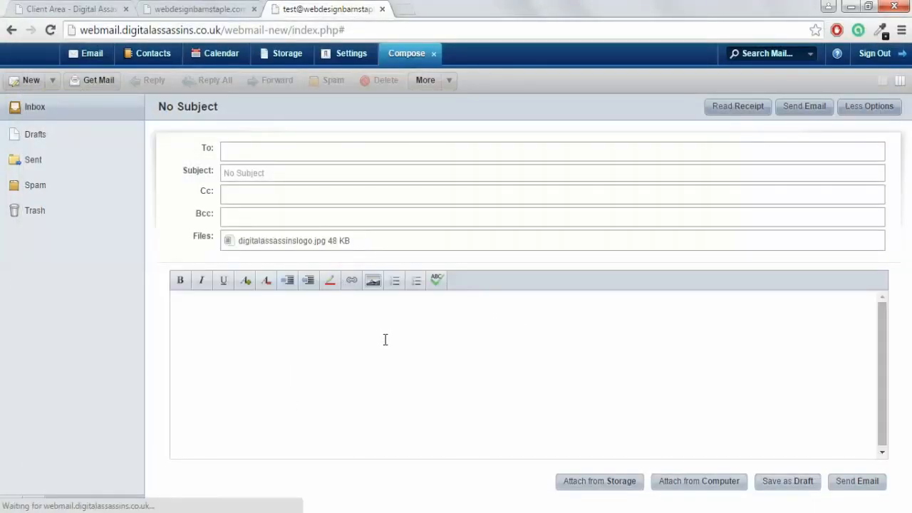
pyautogui.click(279, 151)
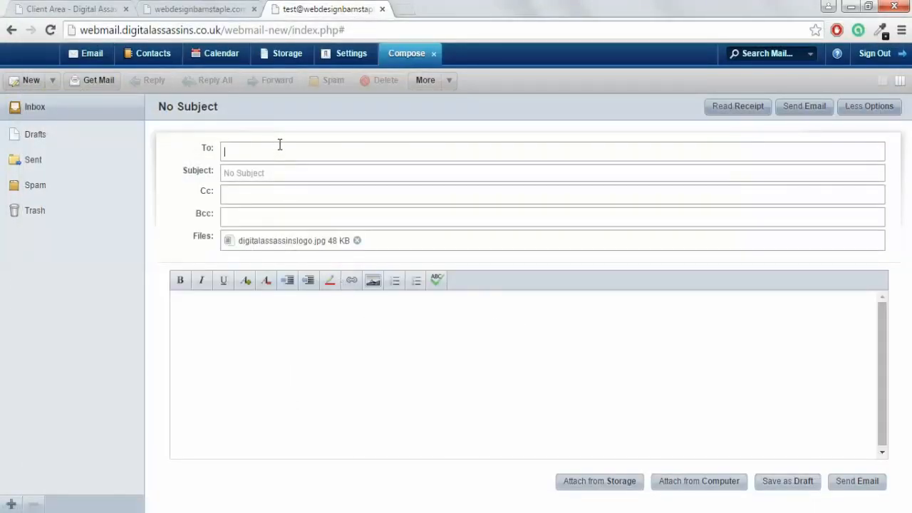
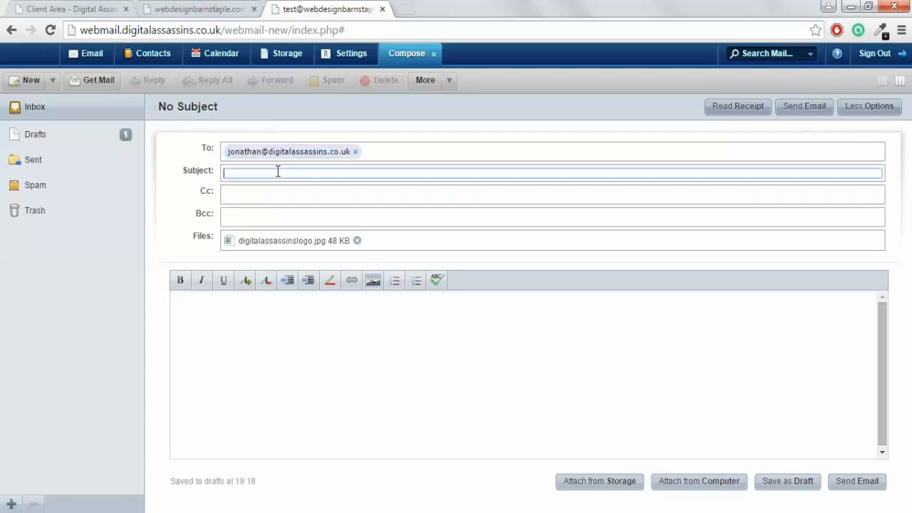
pyautogui.write('tutorial')
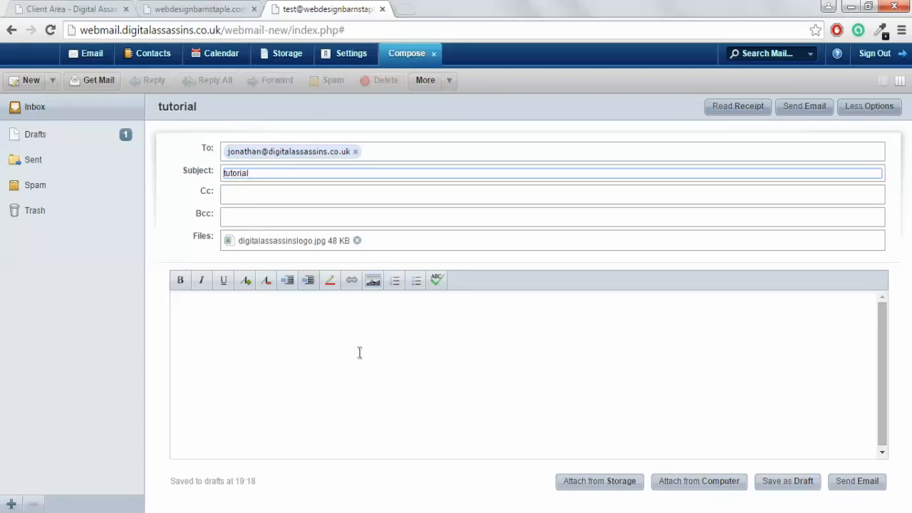
pyautogui.write('hello')
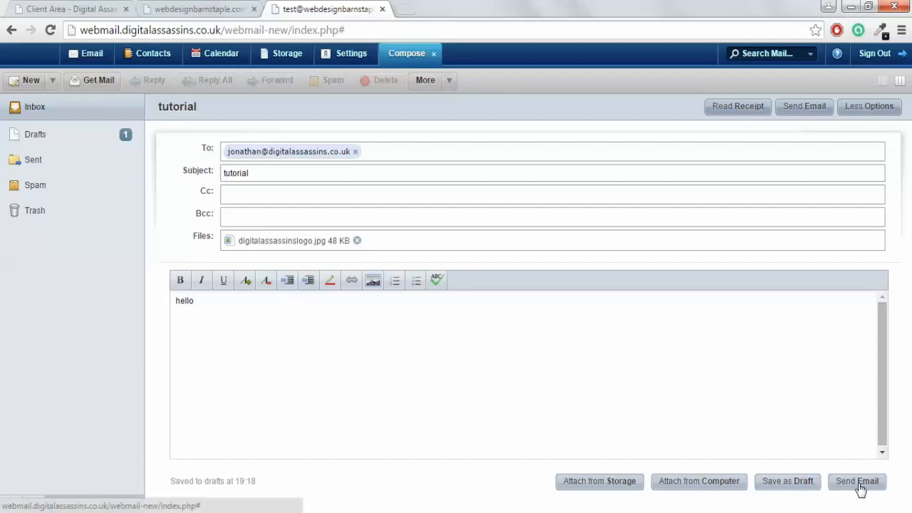
pyautogui.click(859, 481)
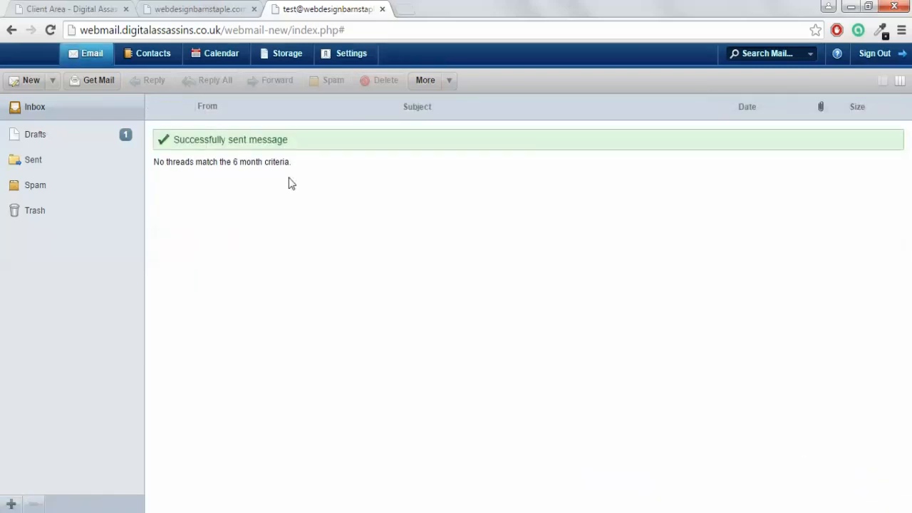
pyautogui.moveTo(322, 189)
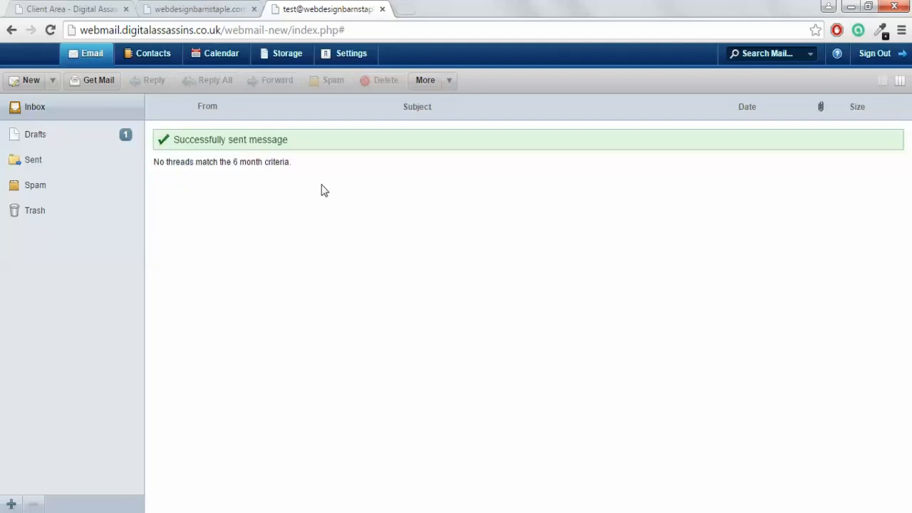